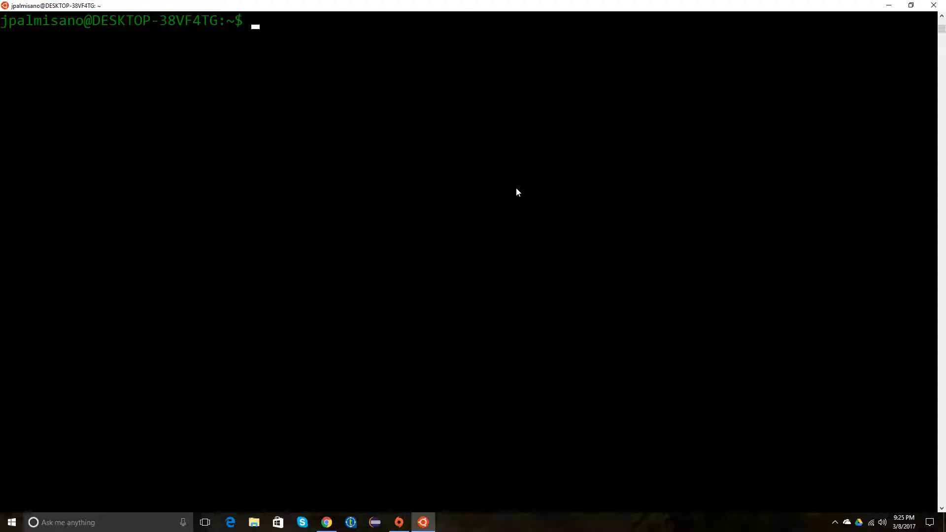
Enter the opening line 'function myFunction {', correcting the misspelled keyword
text(fucntin)
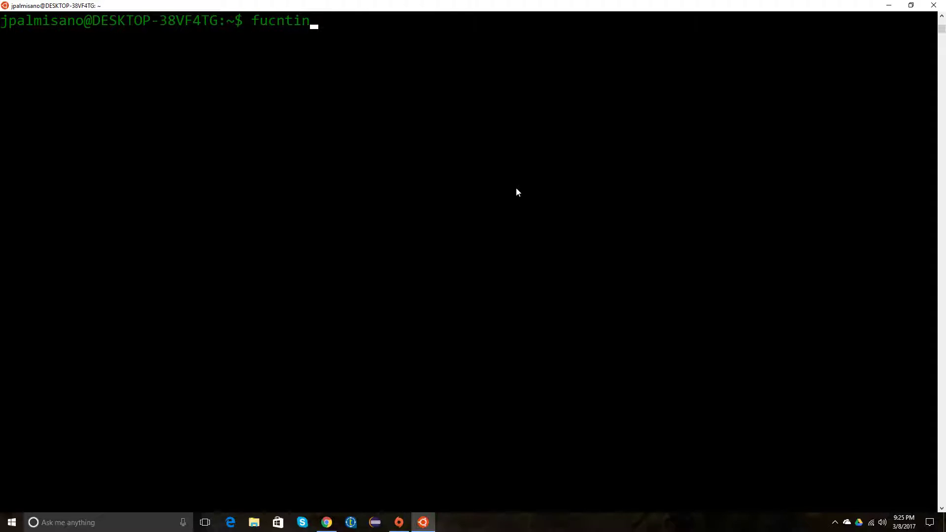
key(Backspace)
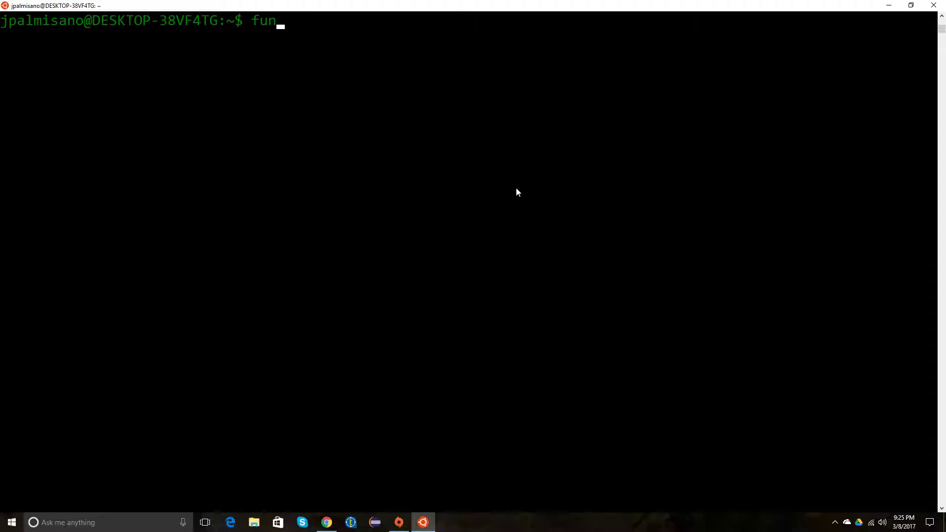
text(ction)
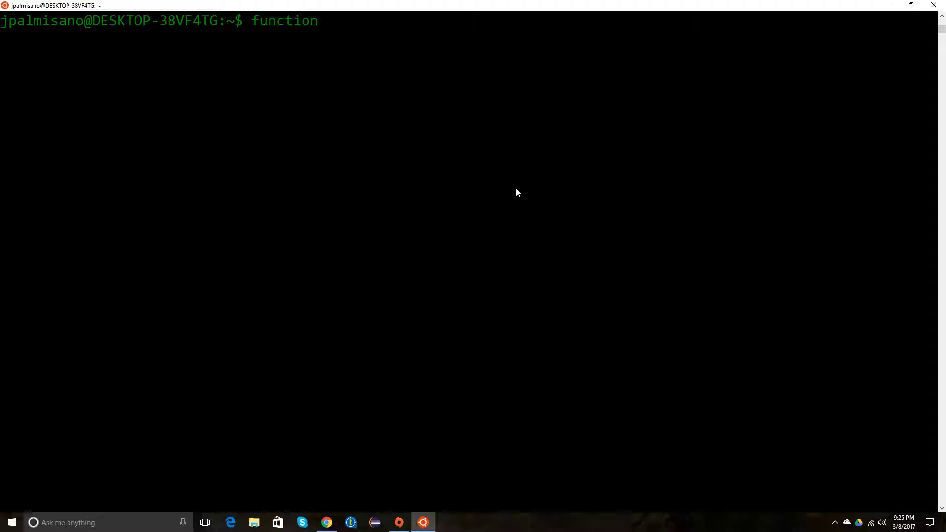
text(myFunction)
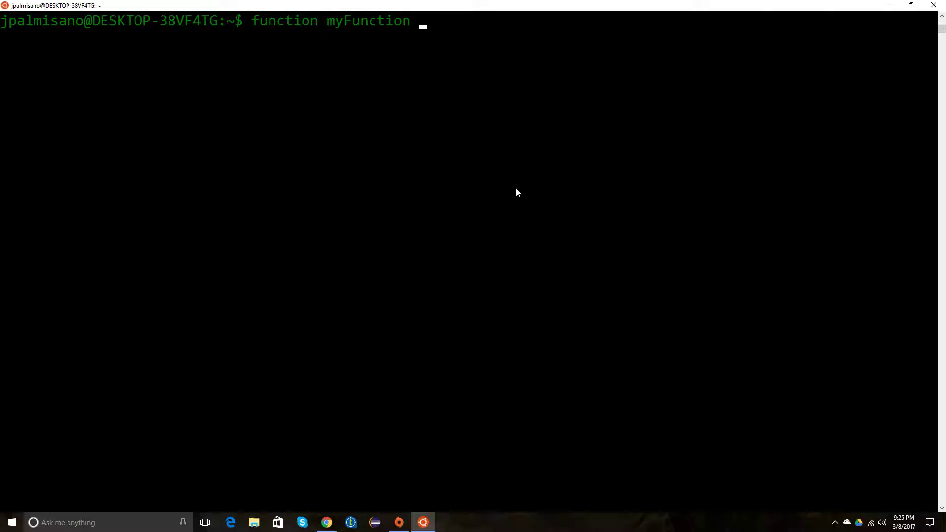
text({)
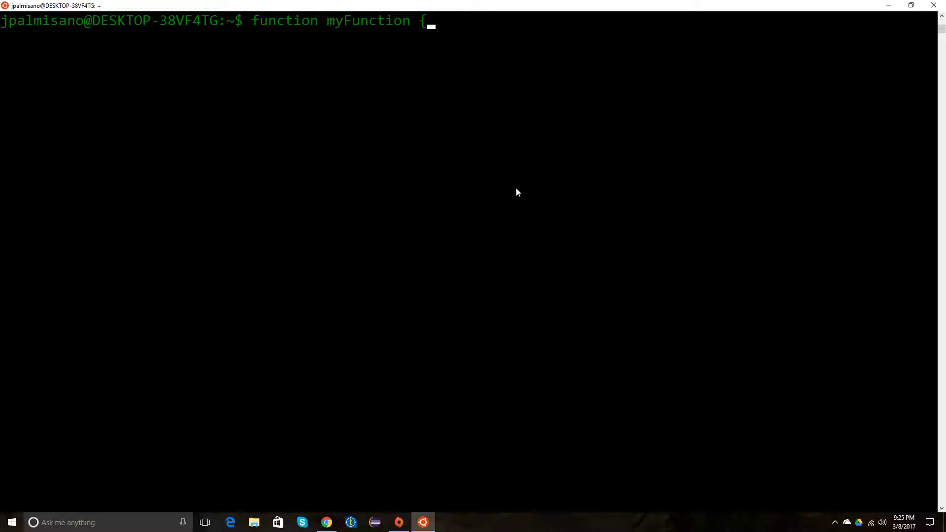
key(enter)
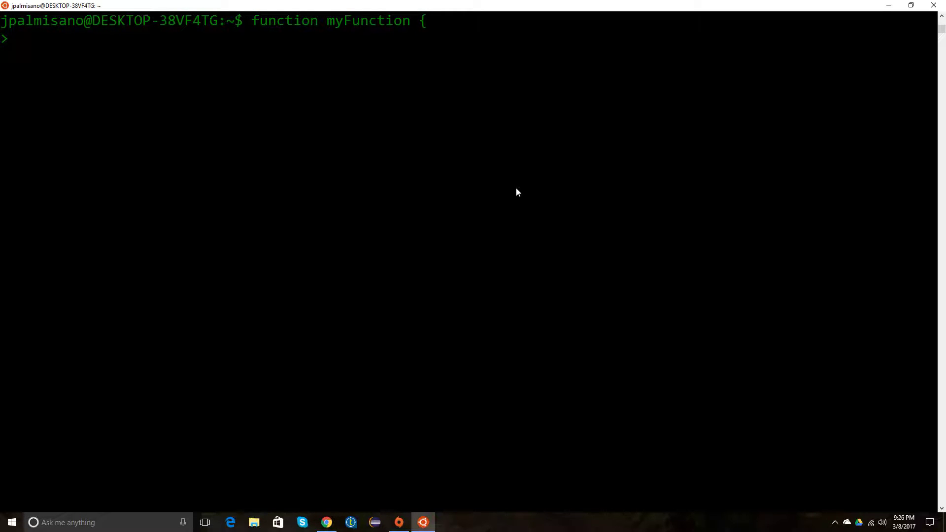
Add the body line local myVar="Hello world"
text(local)
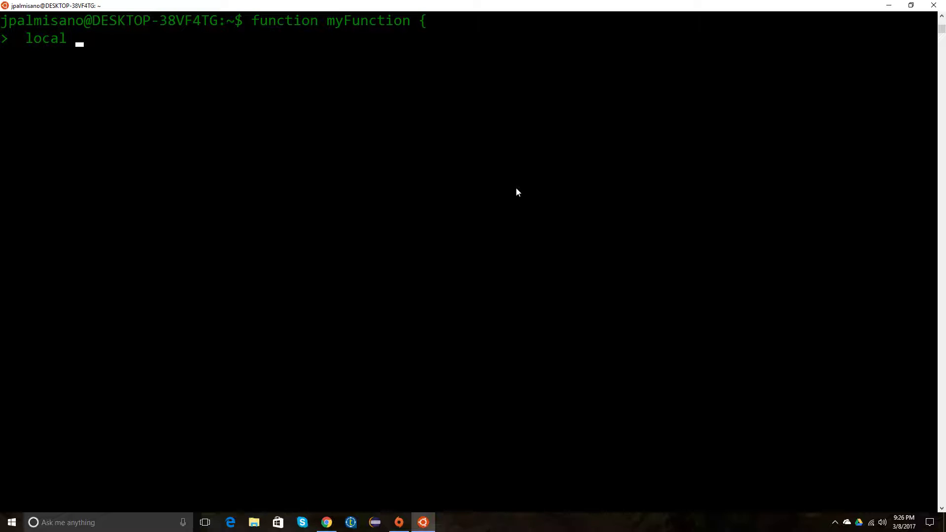
text(myVar)
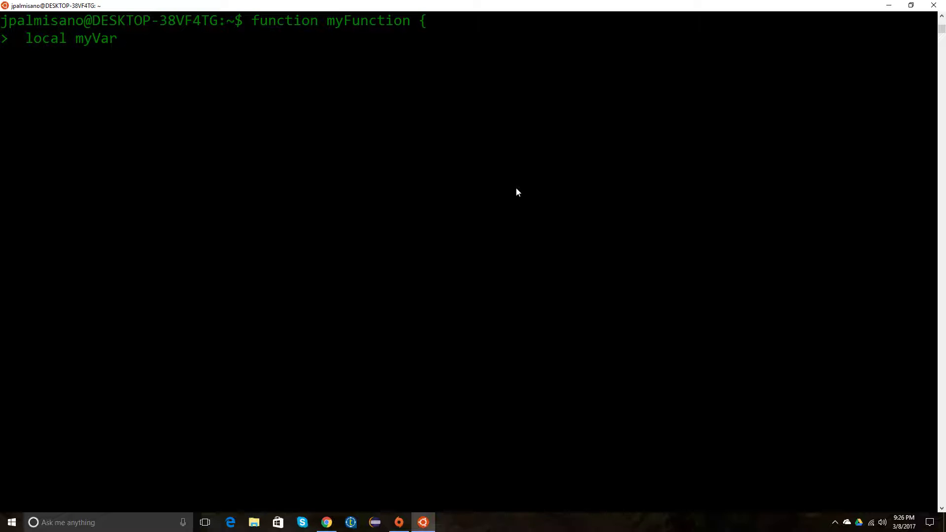
text(="")
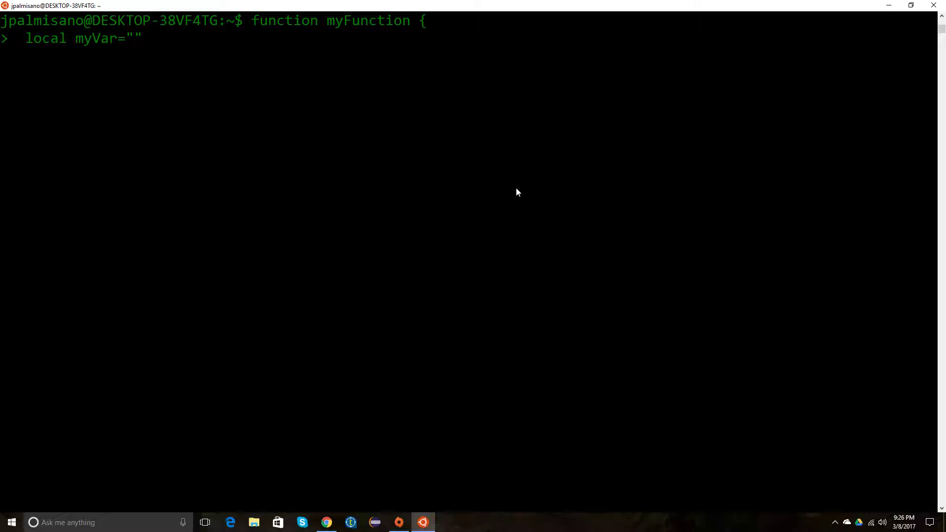
text(Hell)
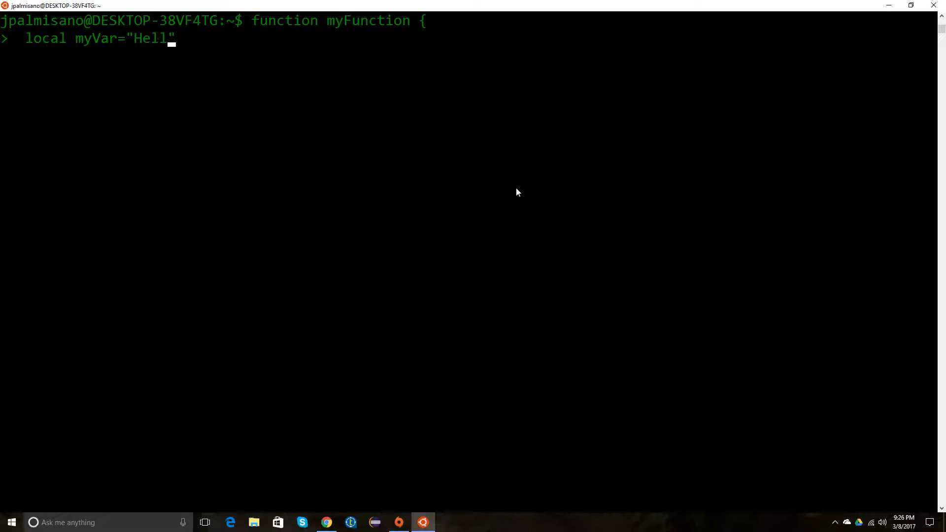
text(o world)
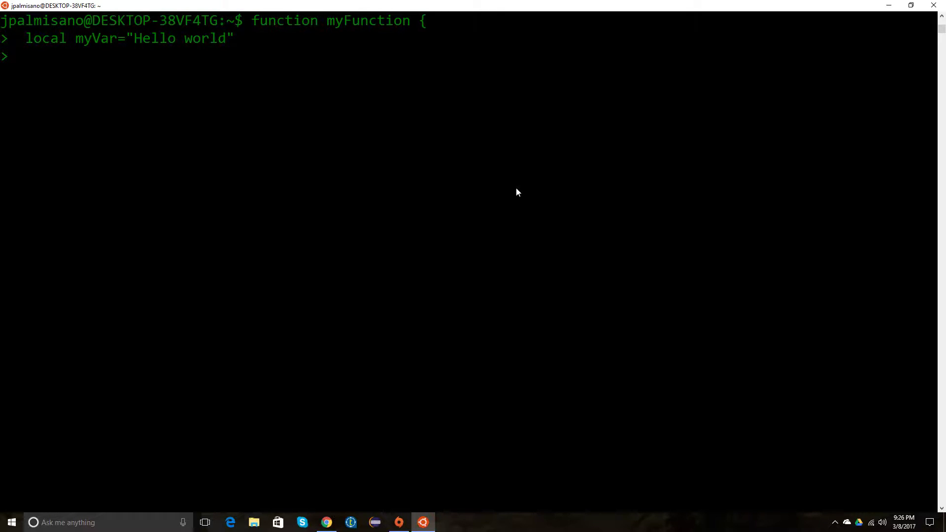
Add echo $myVar and close the function with a brace
text(echo)
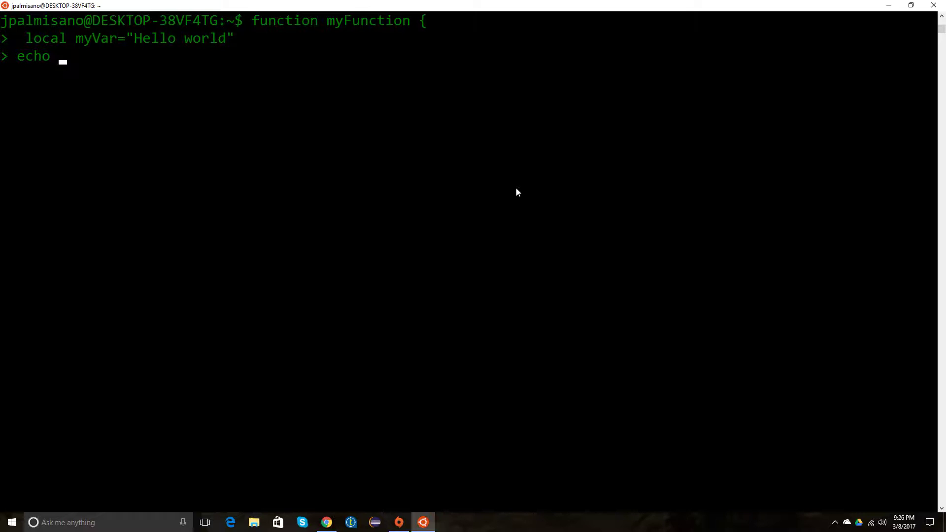
text($)
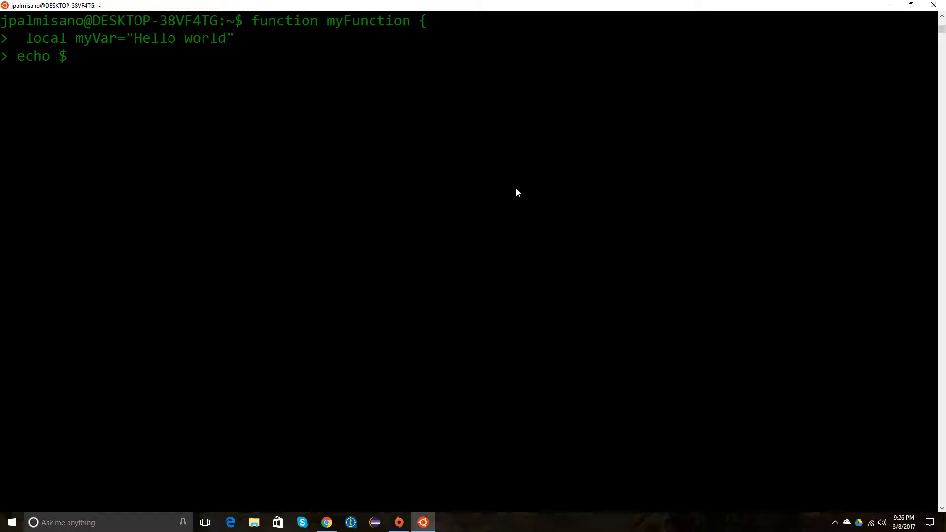
text(my)
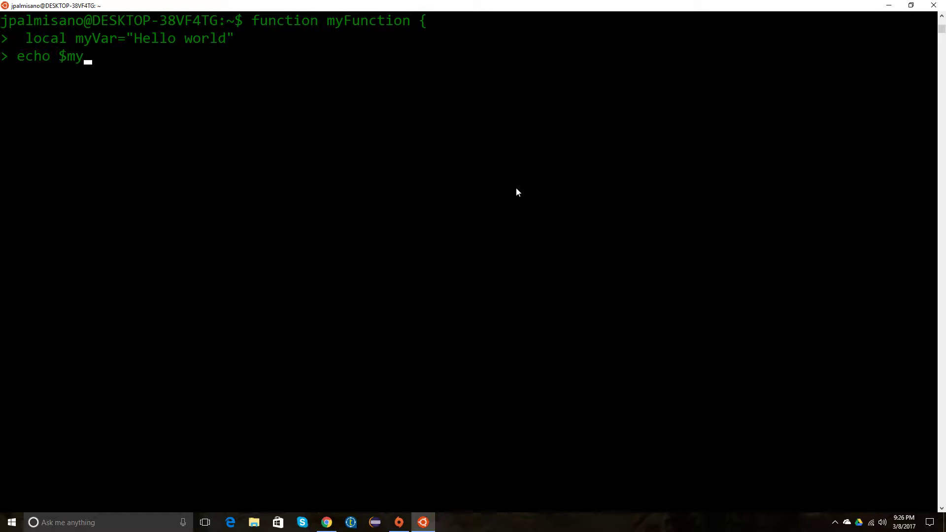
text(Var)
text(})
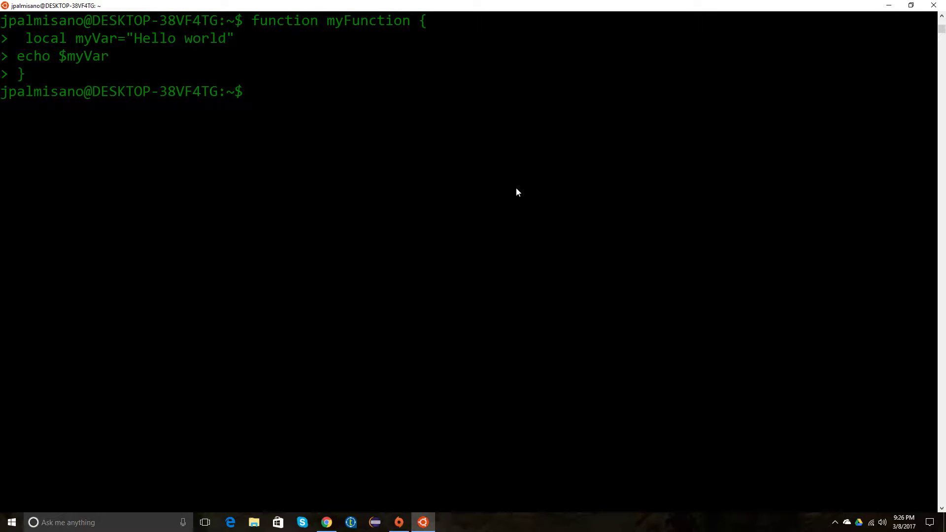
Call myFunction, then run myVar and echo $myVar to show they give nothing outside
text(myFunction)
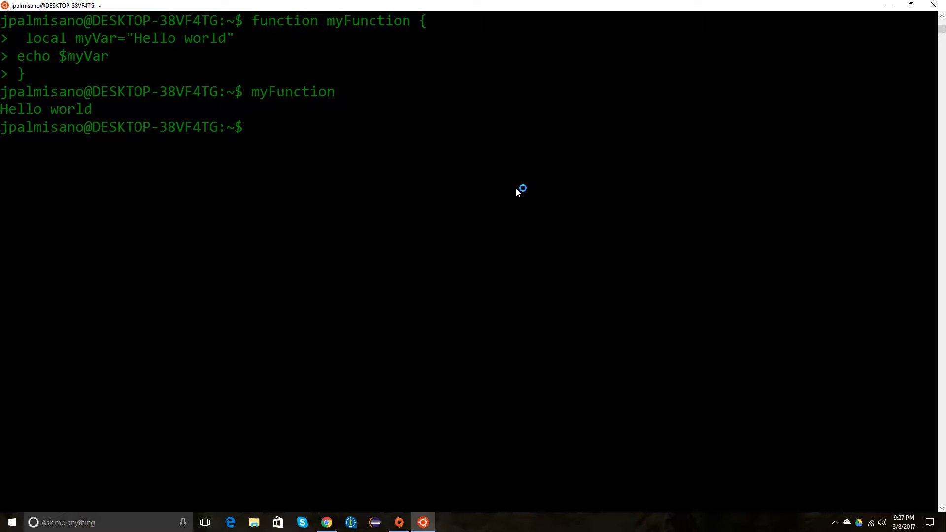
mouse_move(516, 192)
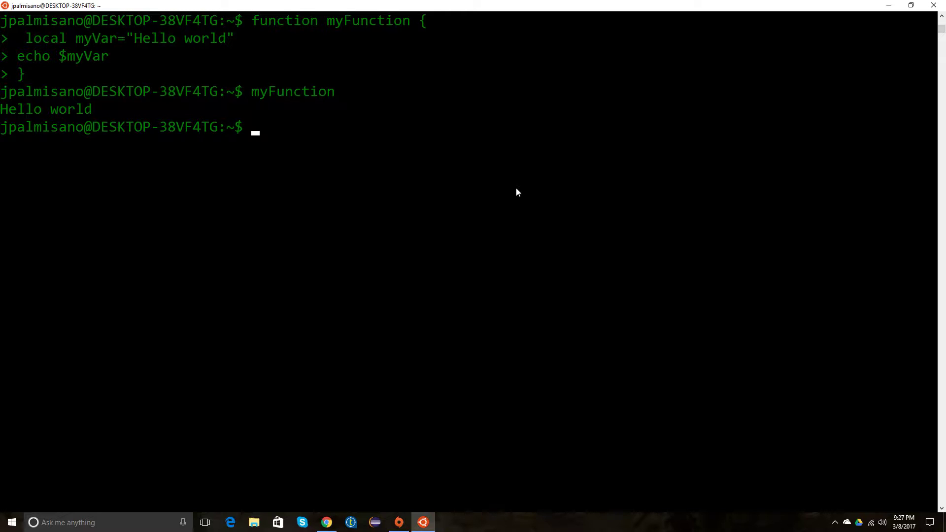
text(myVar)
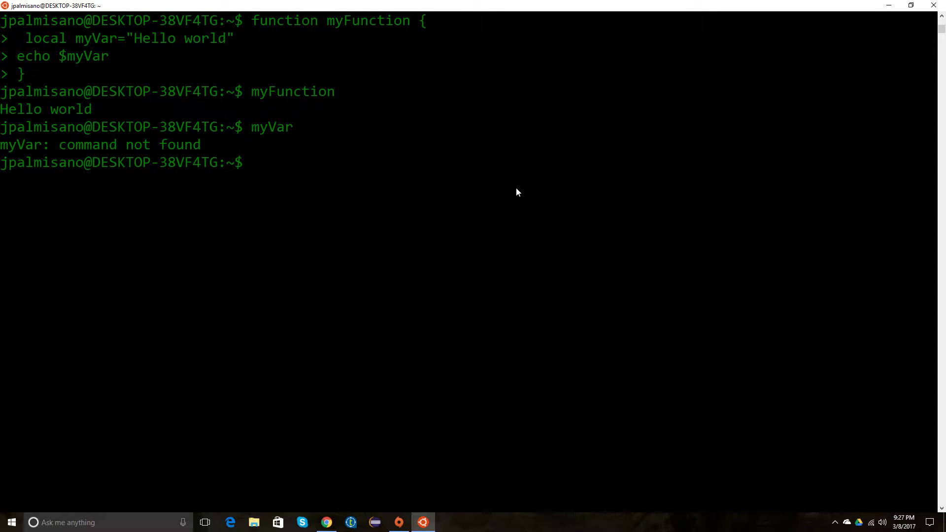
text(echo)
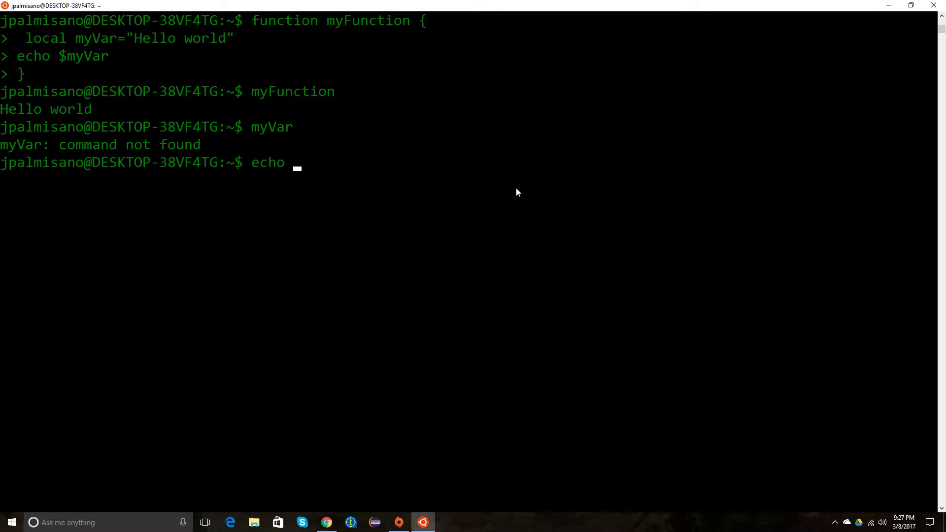
text($myVar)
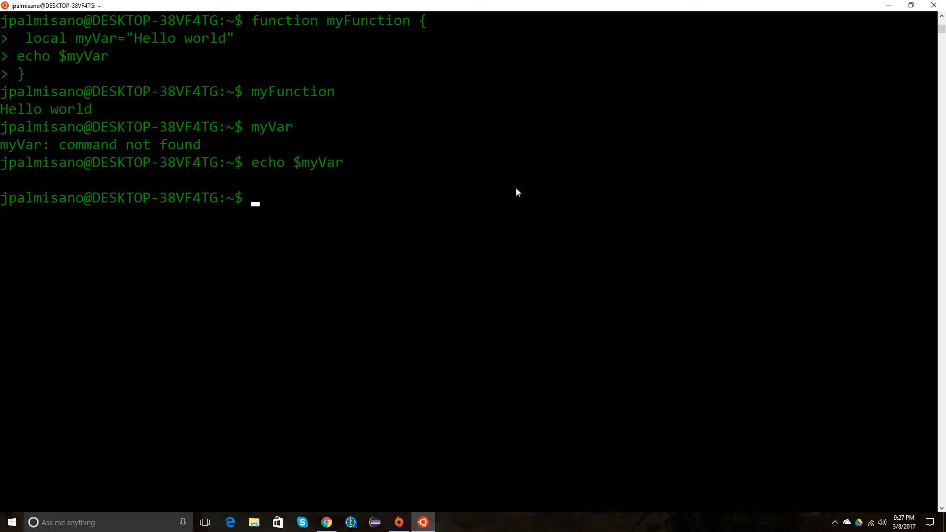
Set myVar="kdfjkdjfk", echo it, rerun myFunction, and echo $myVar again
text(my)
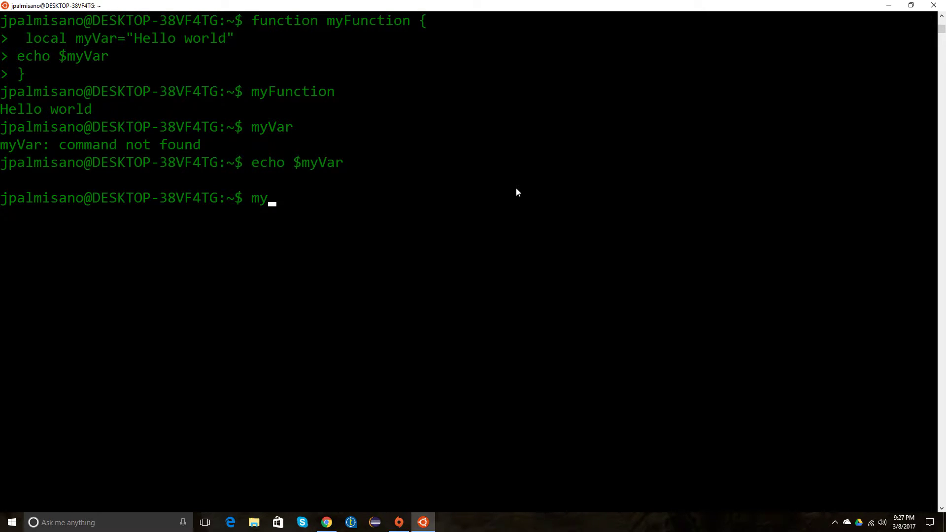
text(Var=)
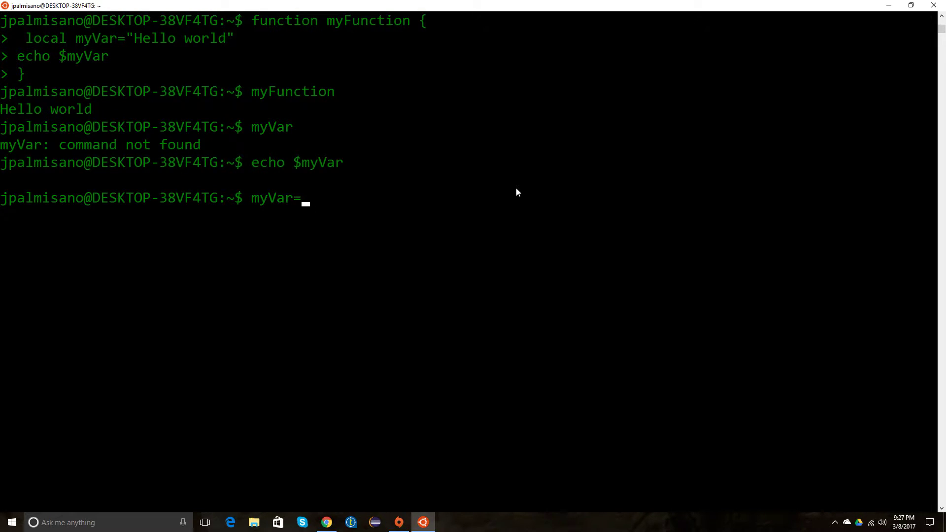
text("kdfjkdjfk")
text(echo $myVar)
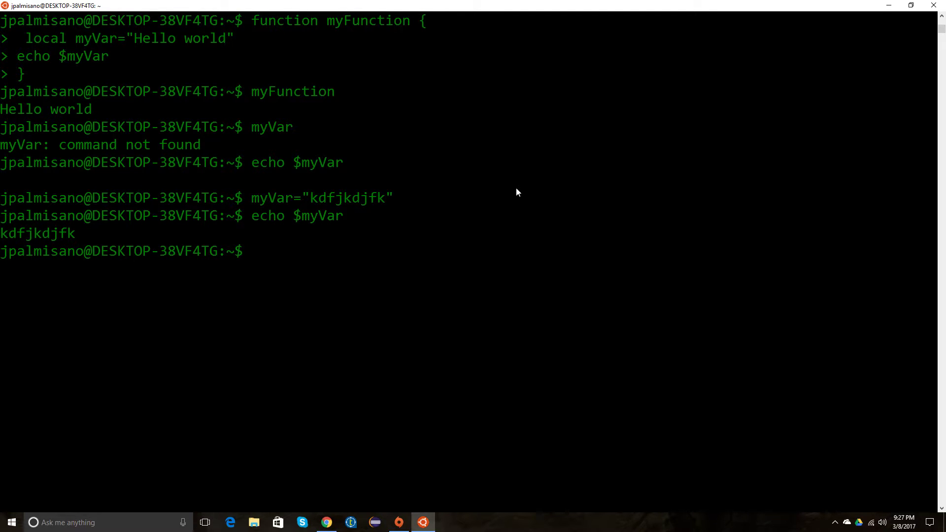
text(myFunction)
text(echo $myVar)
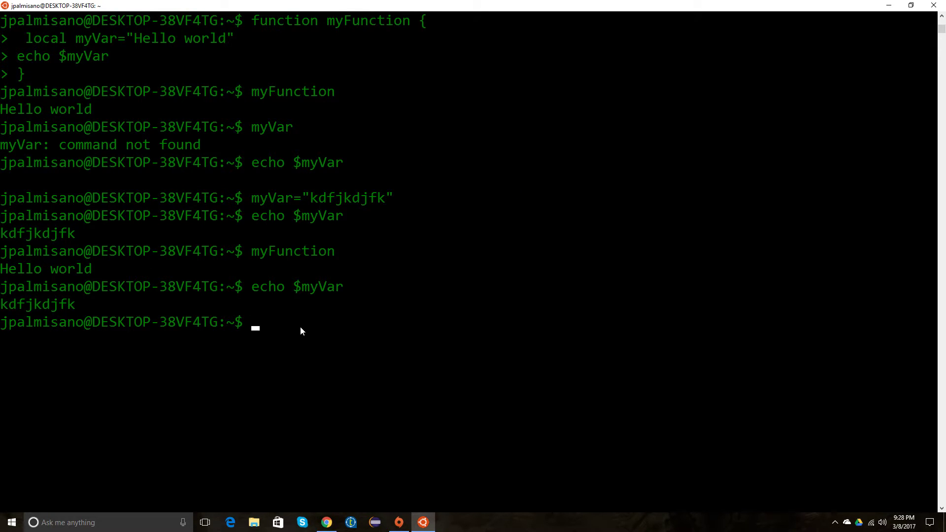
Run unset -f myFunction, then type myFunction again at the prompt
text(unset -)
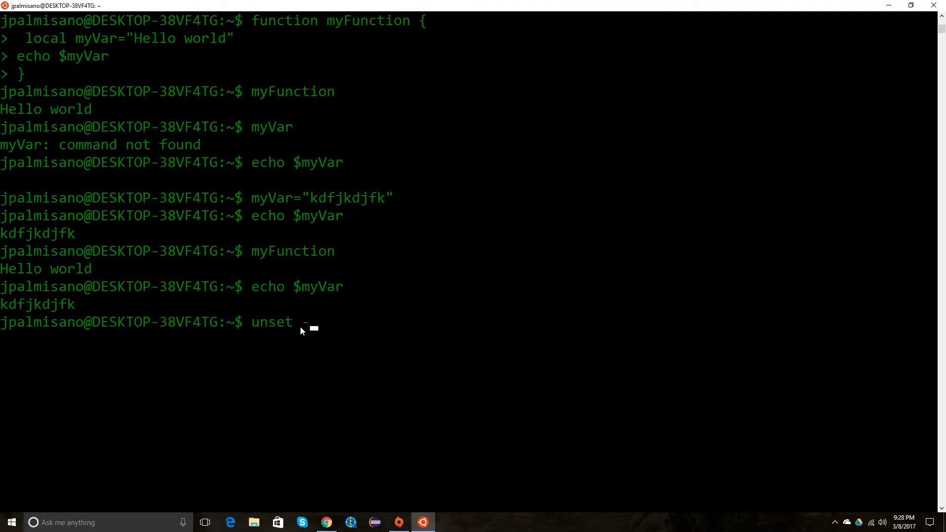
text(f)
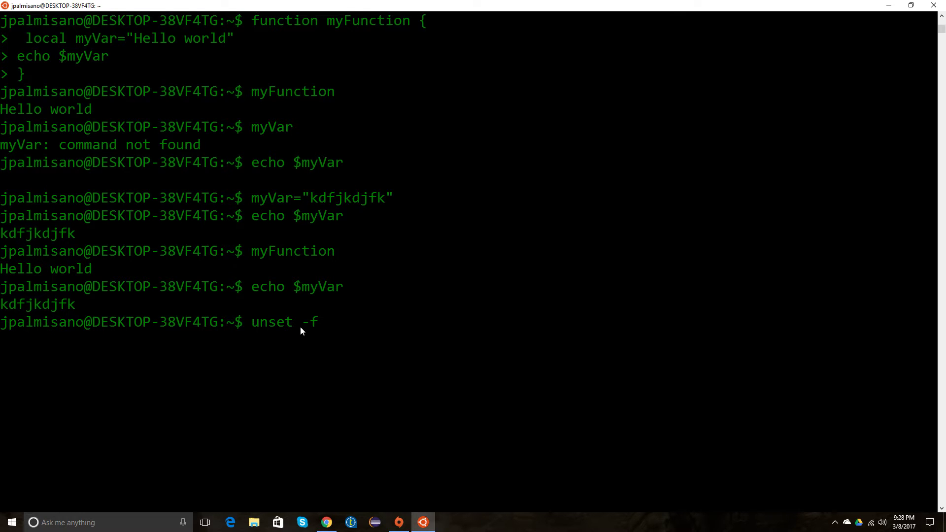
text(myFu)
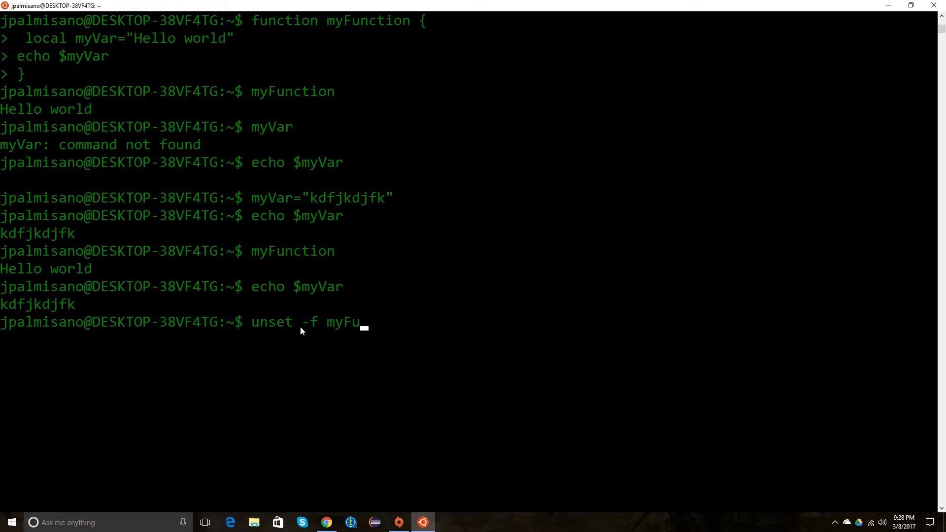
text(nction)
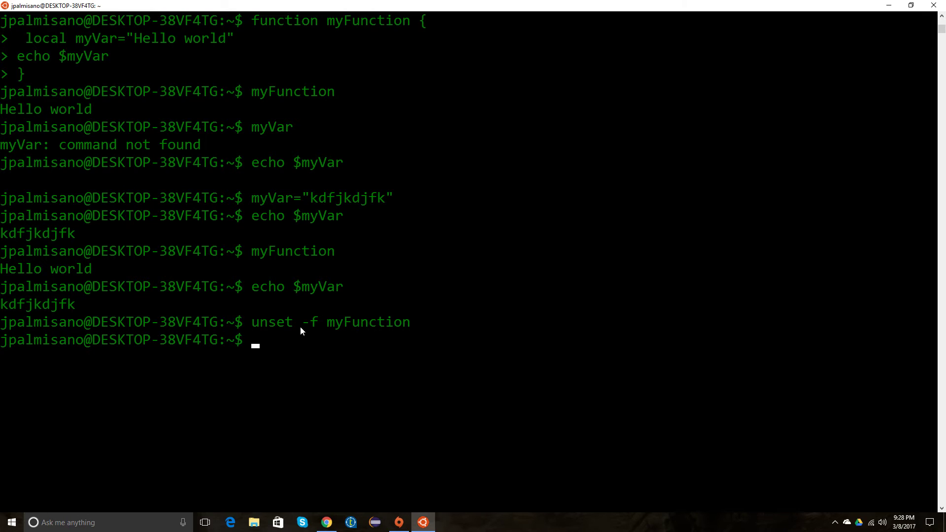
text(myF)
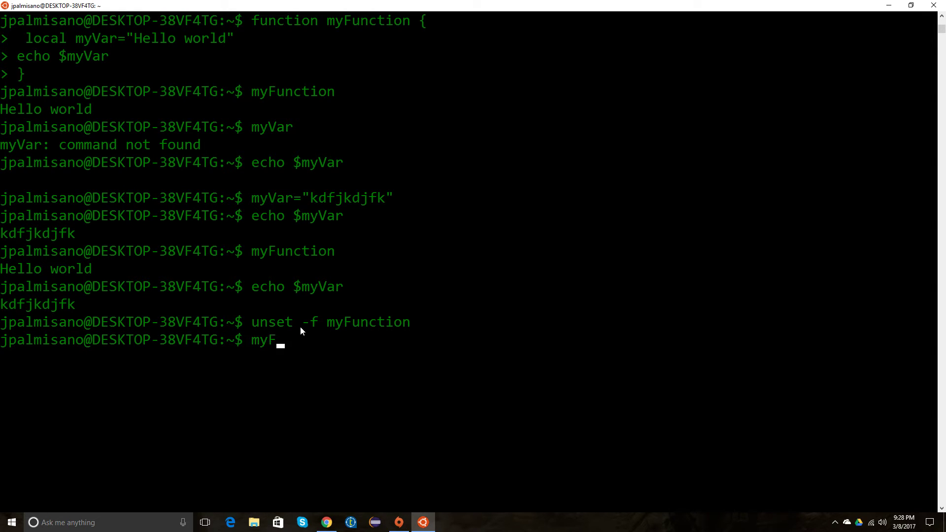
text(unction)
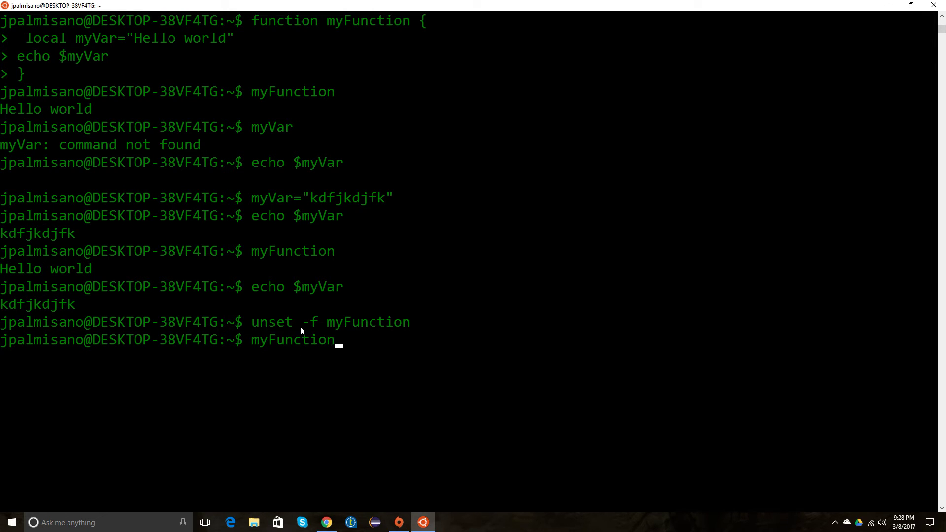